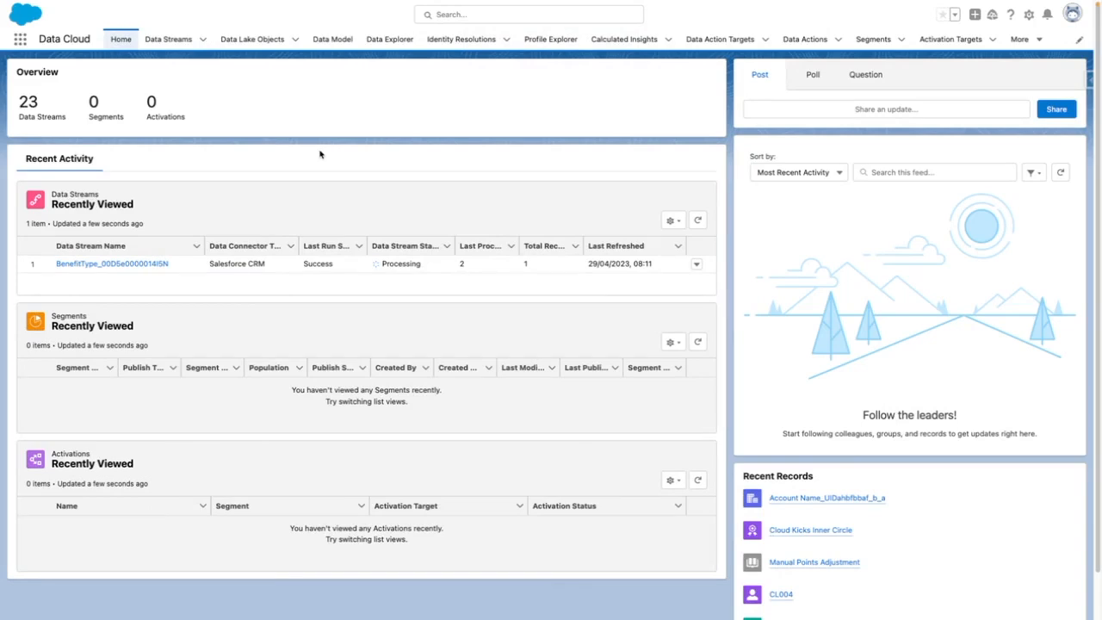
mouse_move(1016, 38)
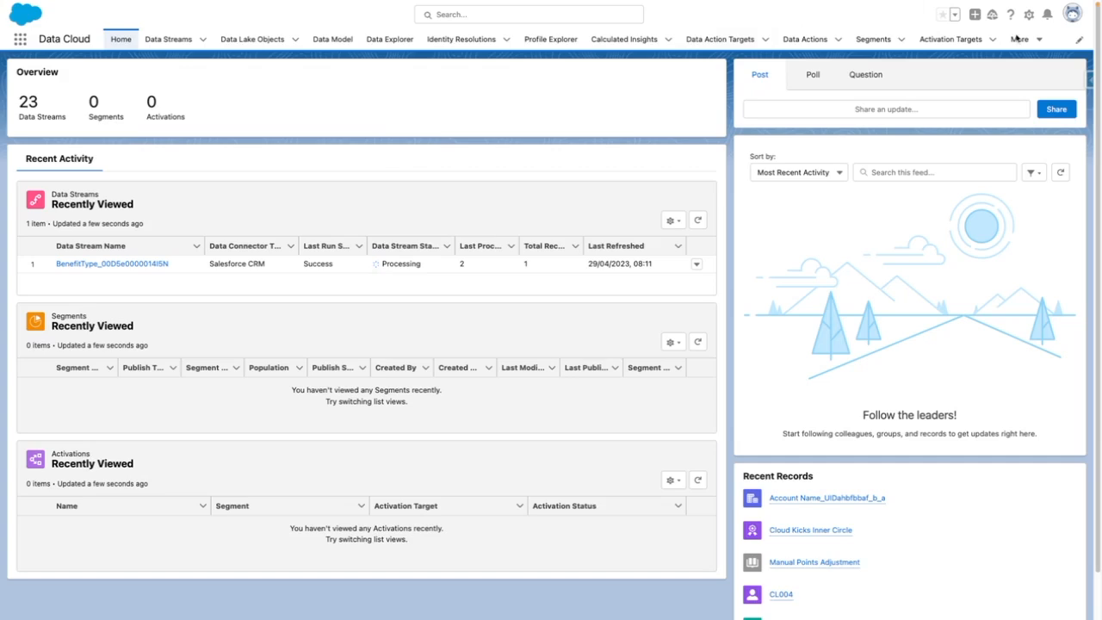
Reveal the setup options from the gear icon in the header
click(1029, 15)
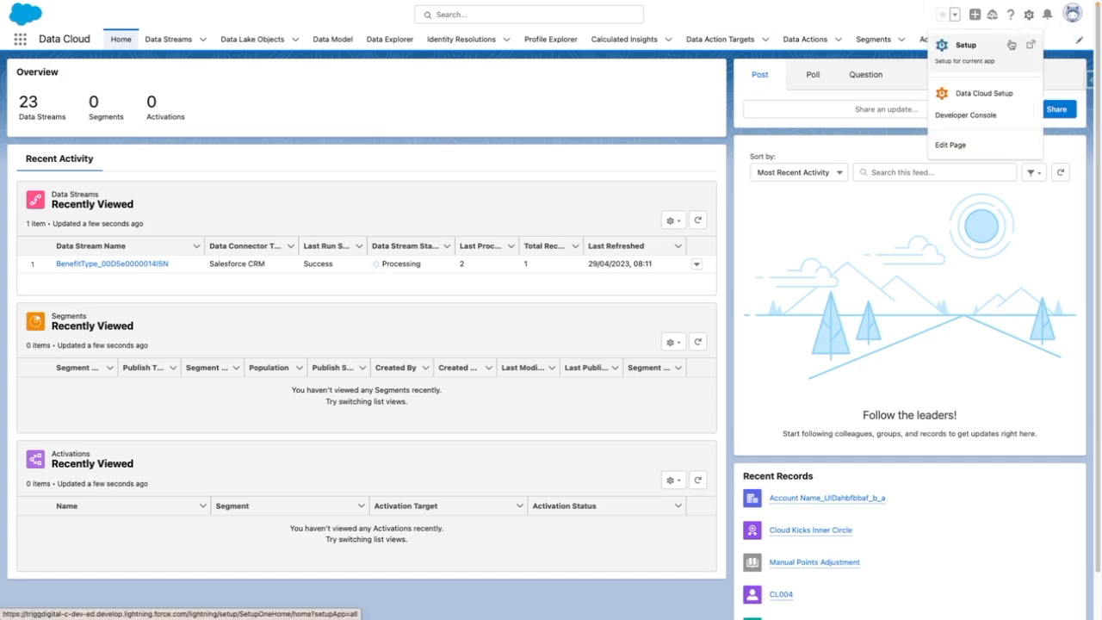
Go to the Data Cloud Setup home showing instance setup steps and connector configurations
click(983, 93)
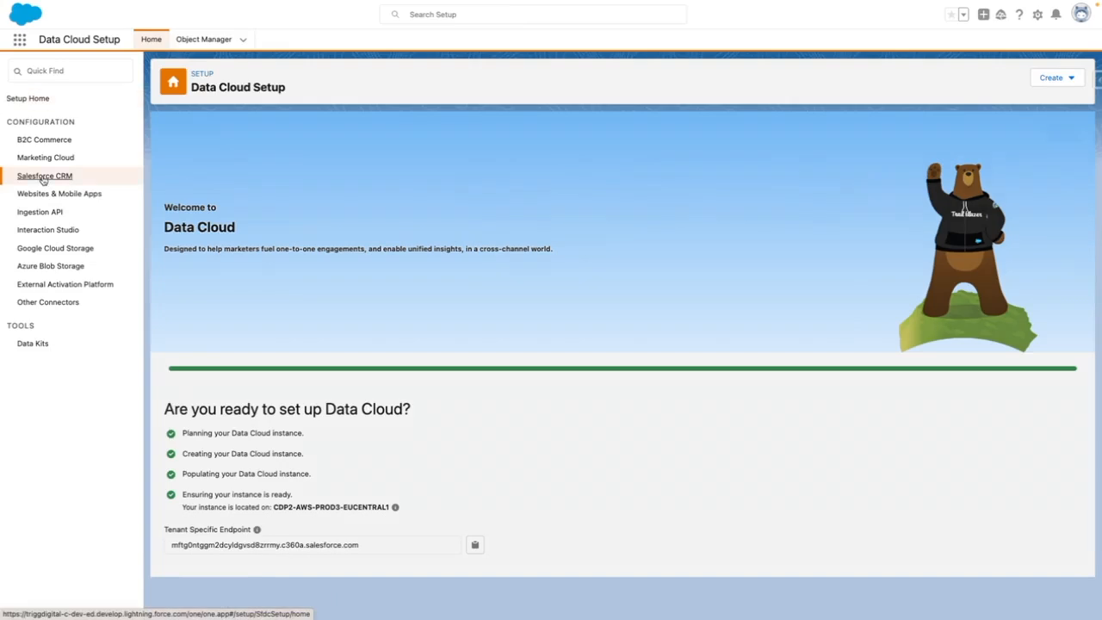
From Salesforce CRM connector settings, start a new connector and choose Connect Another Org
click(44, 176)
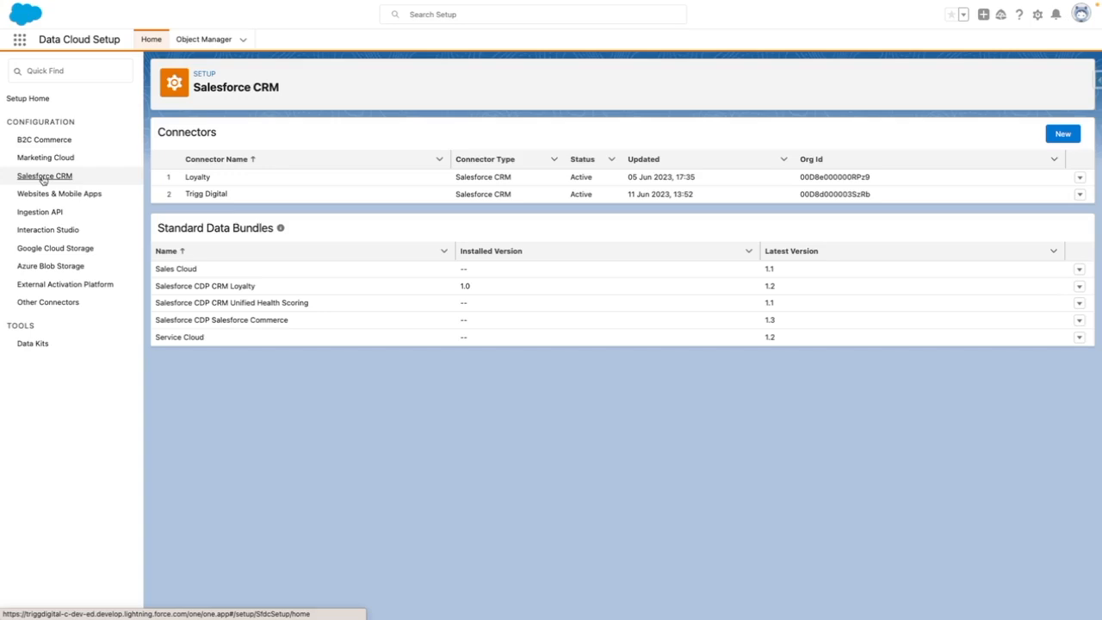
mouse_move(1004, 178)
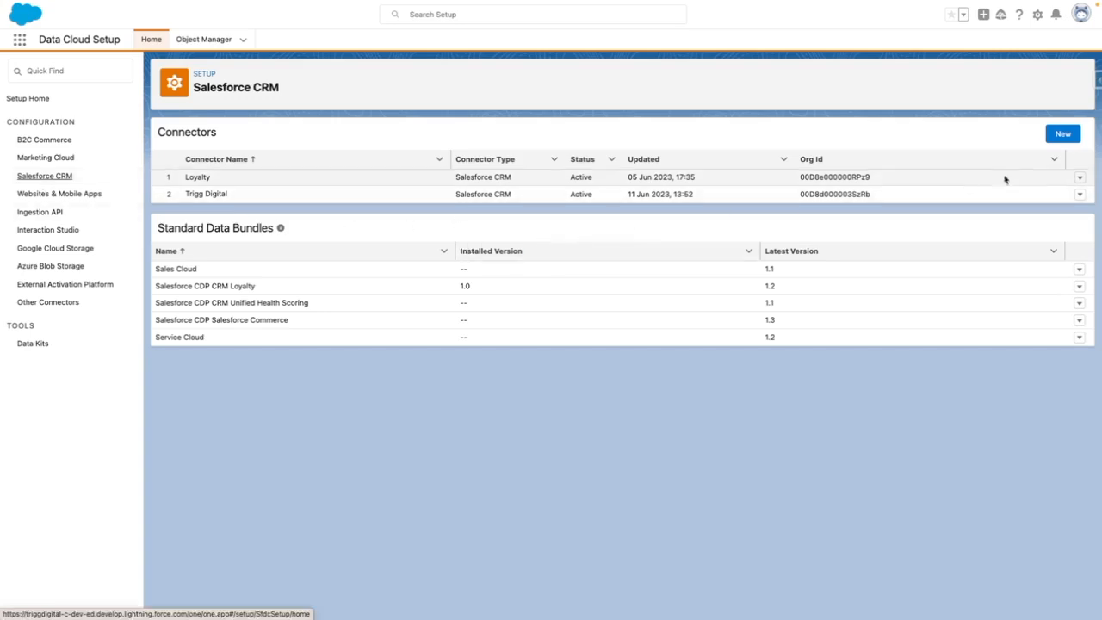
click(1063, 133)
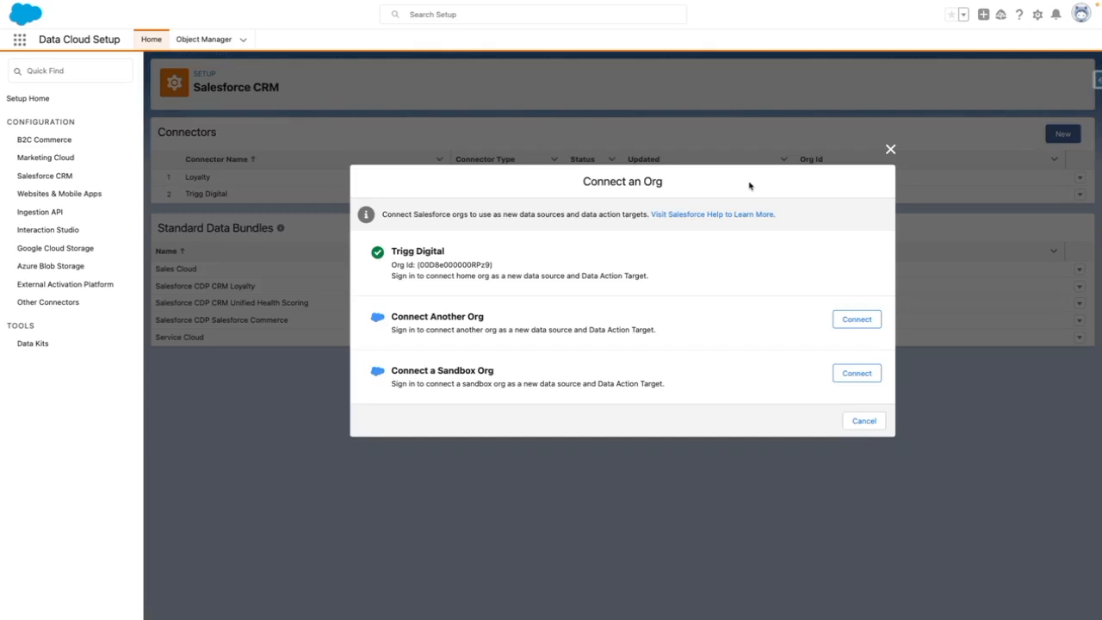
click(855, 319)
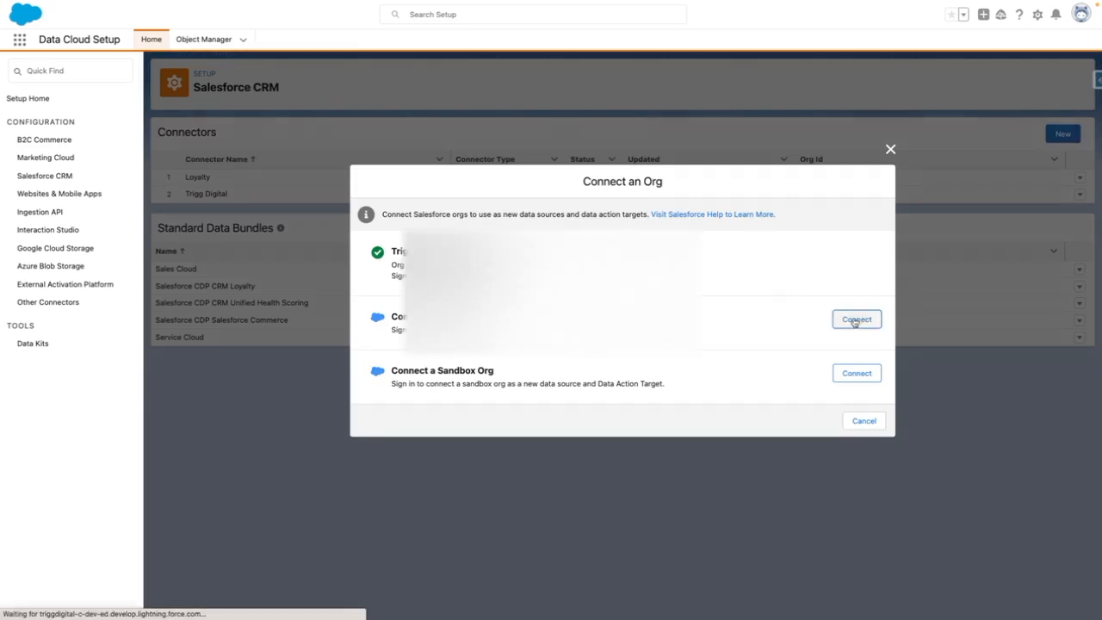
Log in to the external org with the saved username and allow Data Cloud access
click(856, 320)
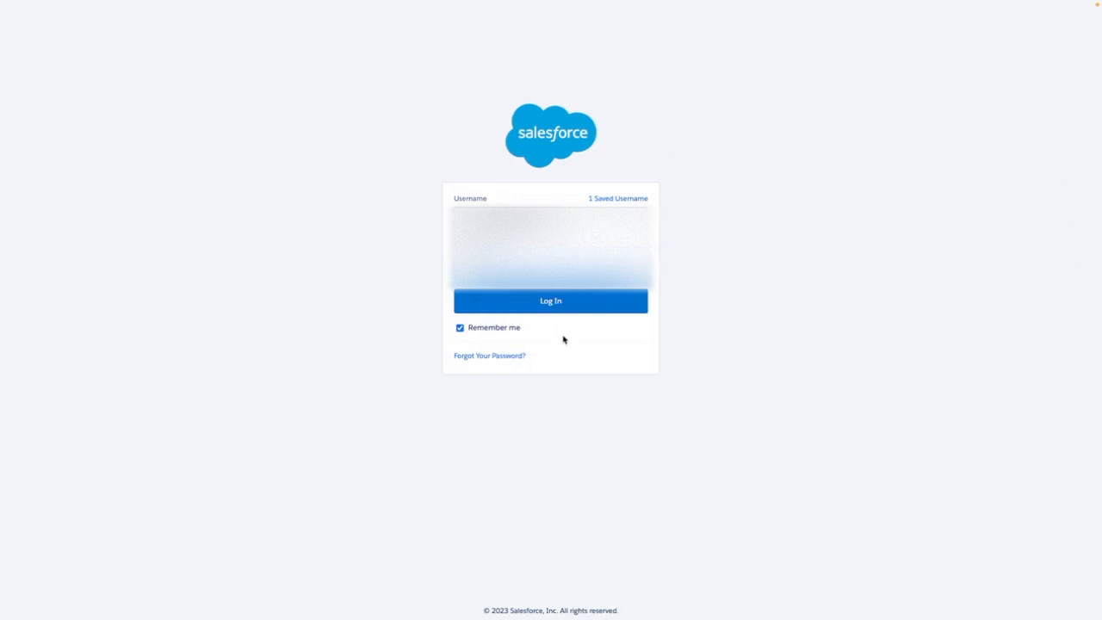
click(550, 301)
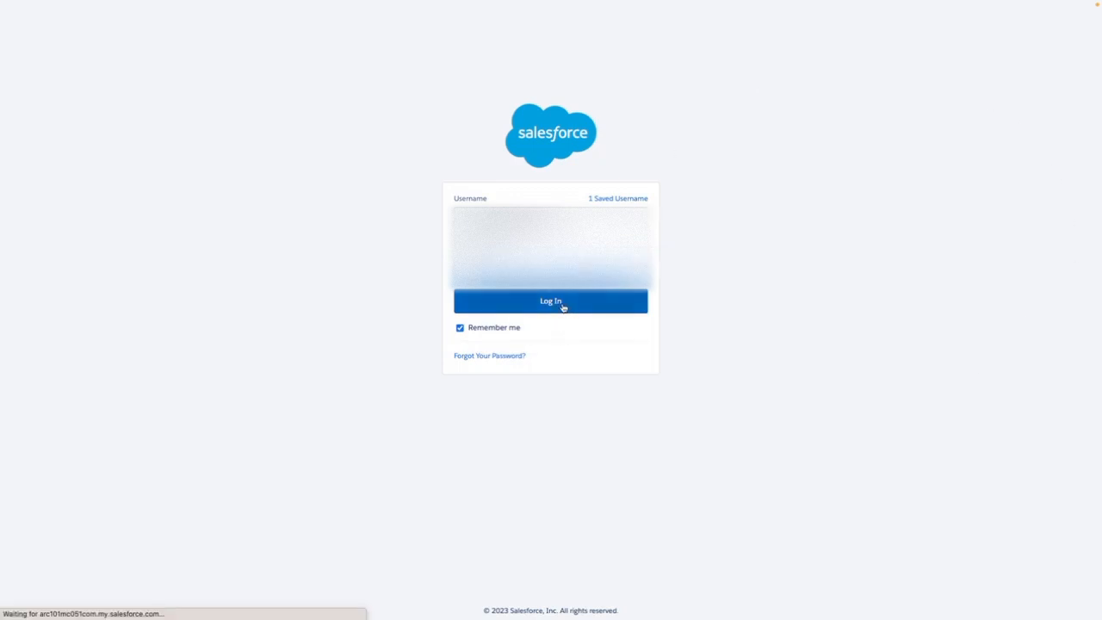
click(550, 300)
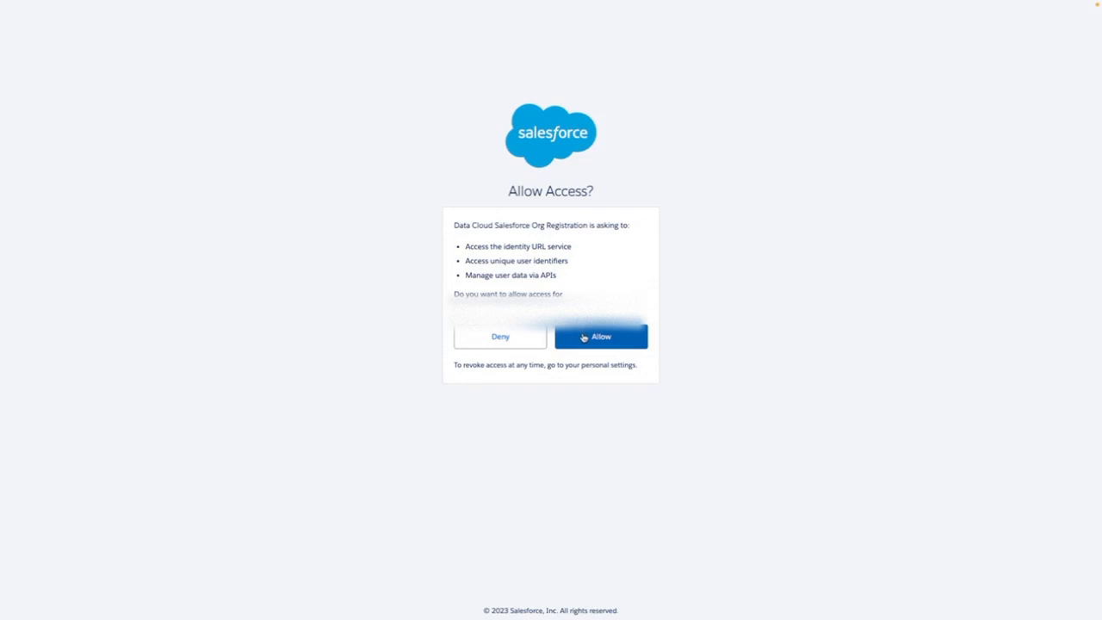
click(600, 336)
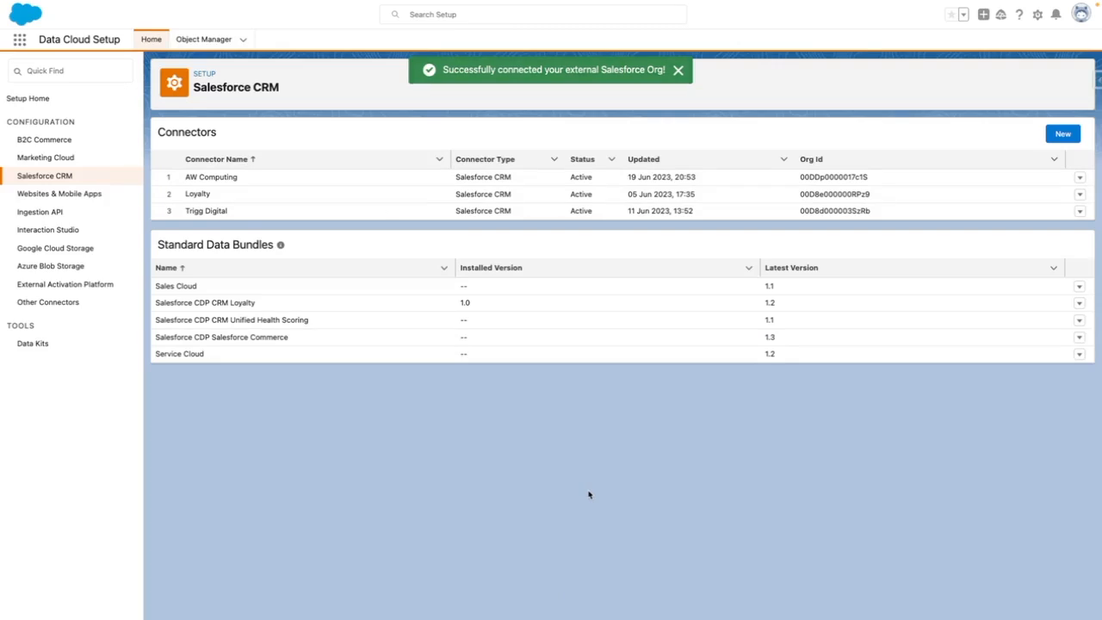
Dismiss the success toast, leaving AW Computing among three active CRM connectors
click(678, 69)
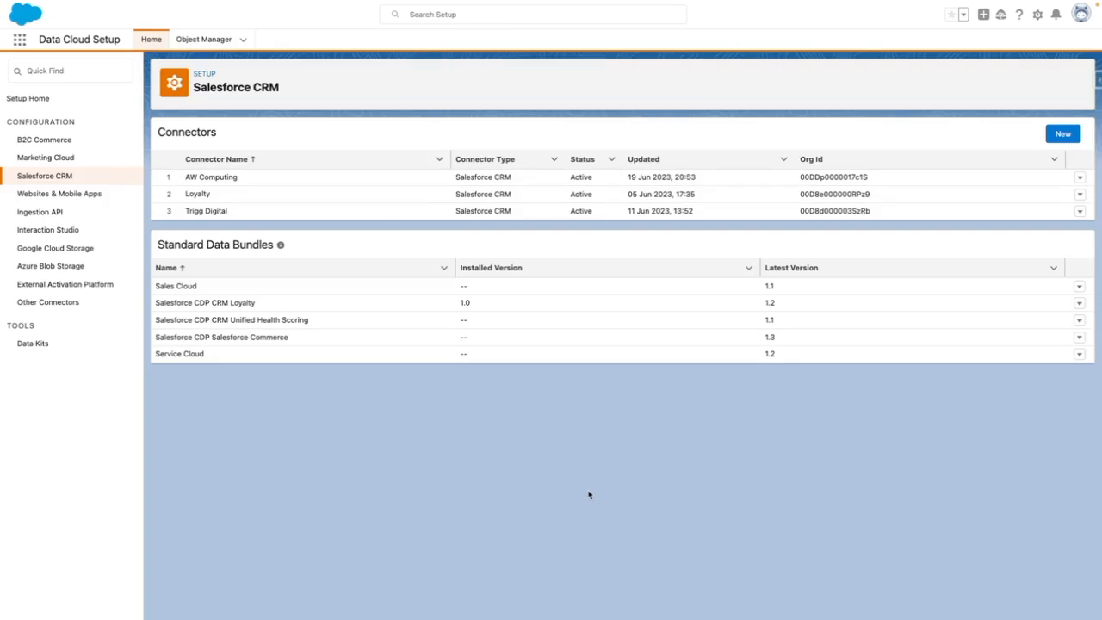